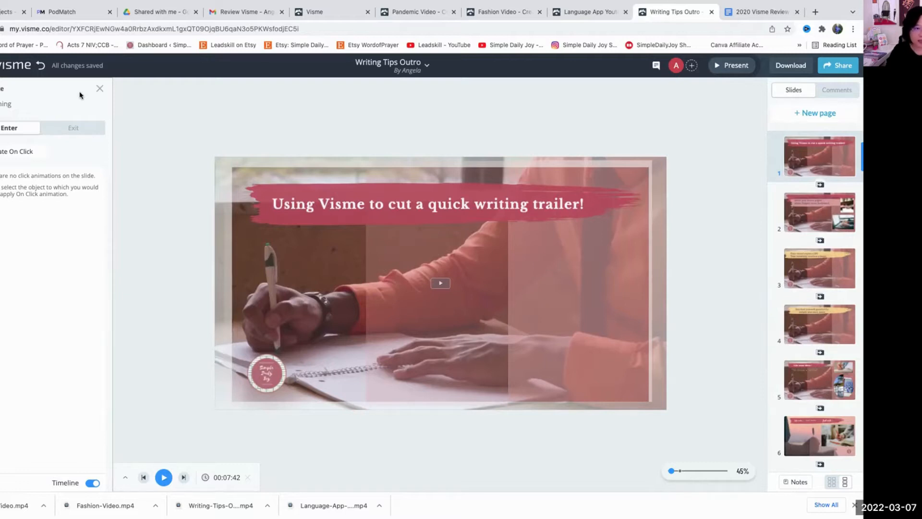
mouse_move(399, 116)
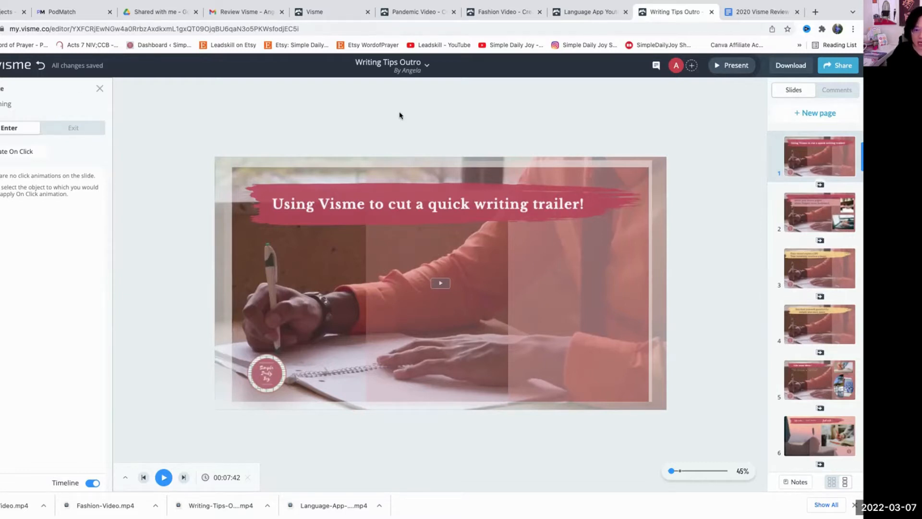
mouse_move(448, 119)
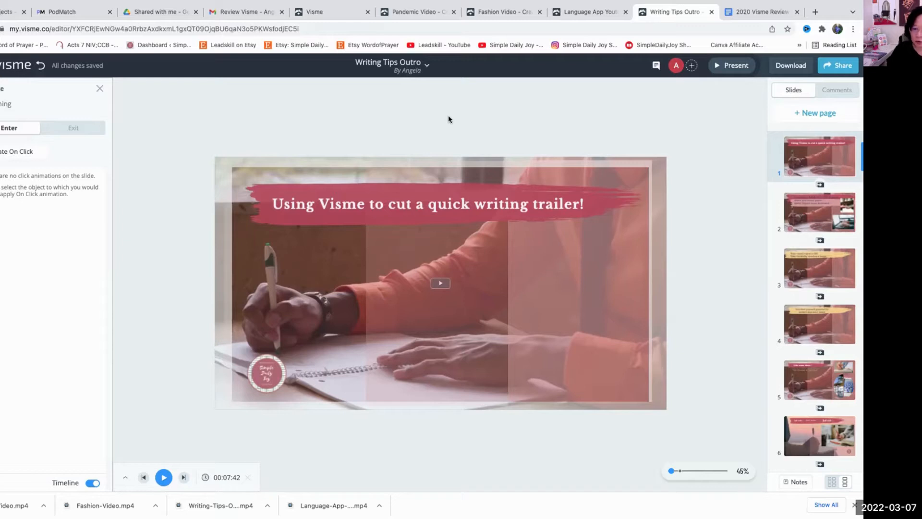